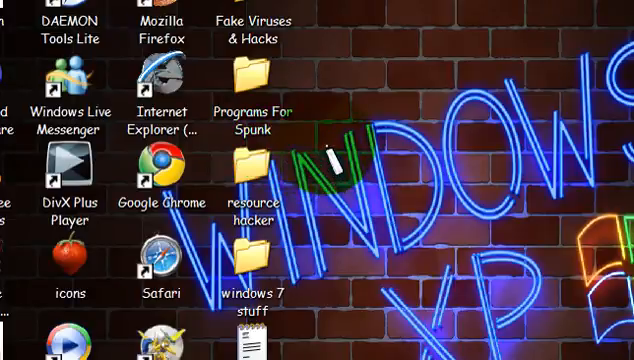
- Scroll on the desktop to bring up its context menu with Properties
scroll(down, 3)
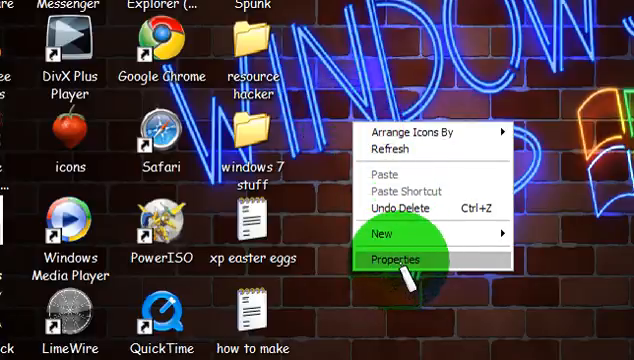
- Open Display Properties and pick 3D Pipes on the Screen Saver tab
click(405, 260)
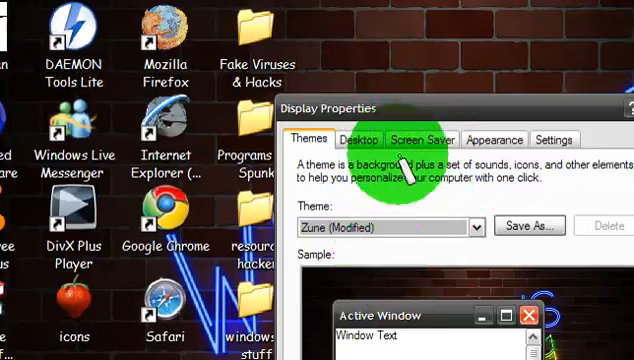
click(420, 138)
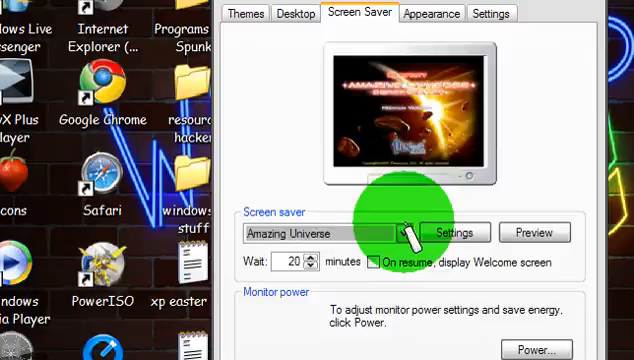
click(400, 232)
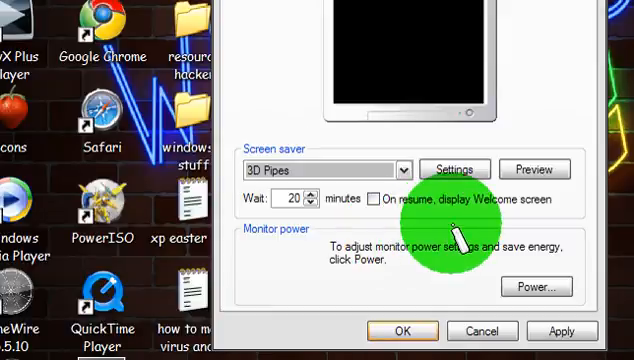
- Set the 3D Pipes surface style to Textured, dismissing the texture file chooser
click(454, 169)
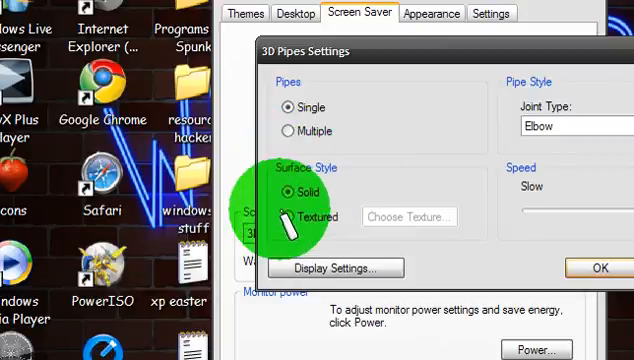
click(288, 217)
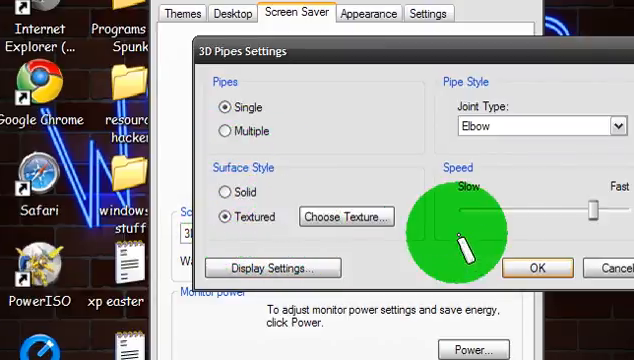
mouse_move(372, 268)
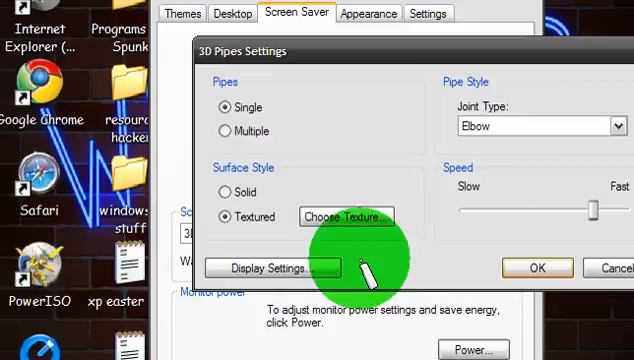
click(347, 216)
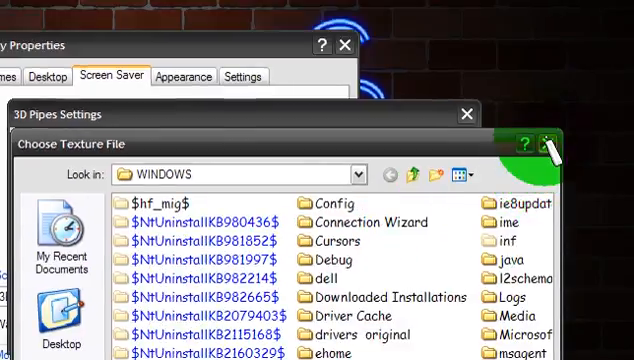
click(559, 140)
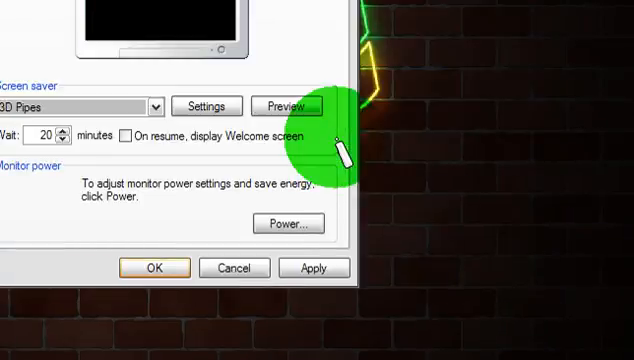
mouse_move(208, 116)
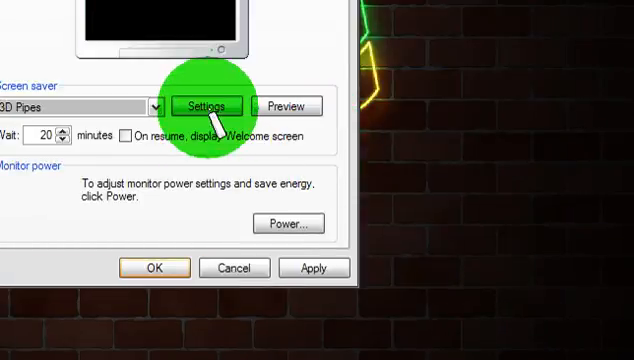
click(290, 106)
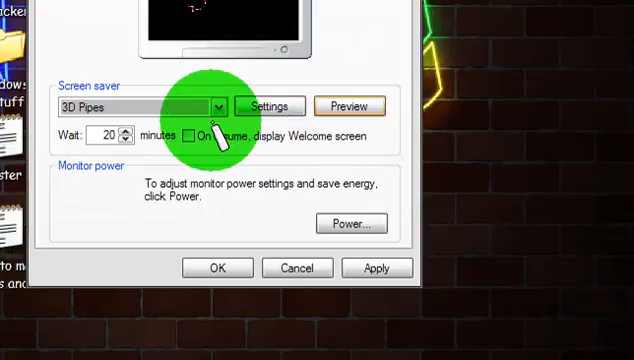
- Pick 3D Text from the screen saver list and open its Settings
click(213, 106)
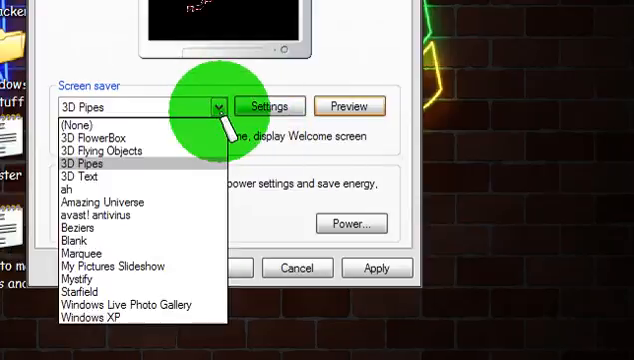
click(76, 171)
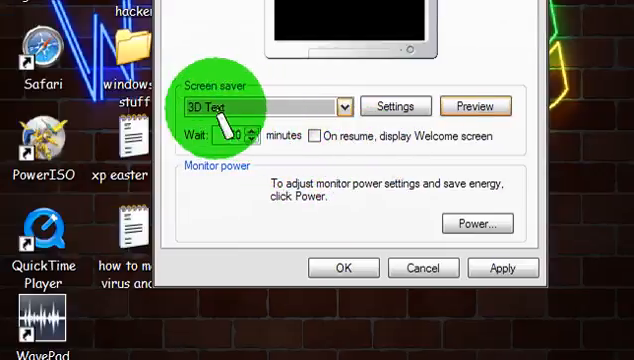
click(393, 106)
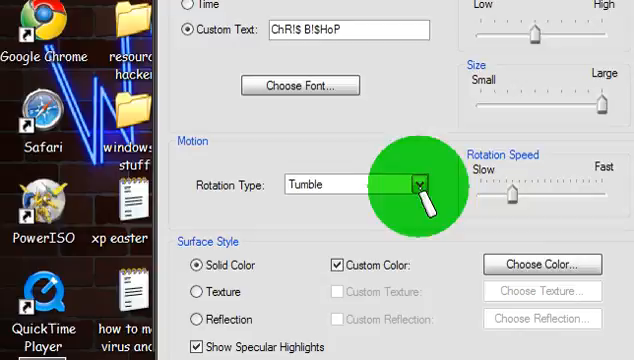
- Adjust the 3D Text rotation type and select the Texture surface style
click(416, 184)
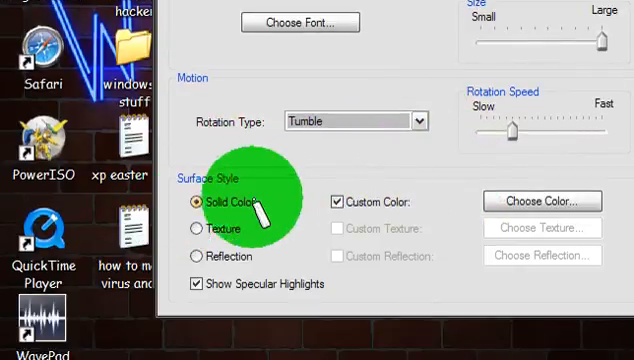
click(193, 231)
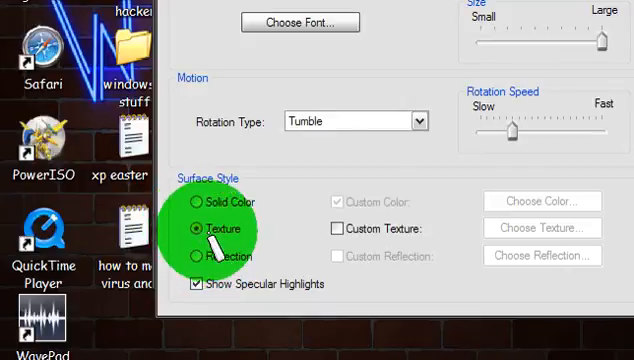
click(334, 228)
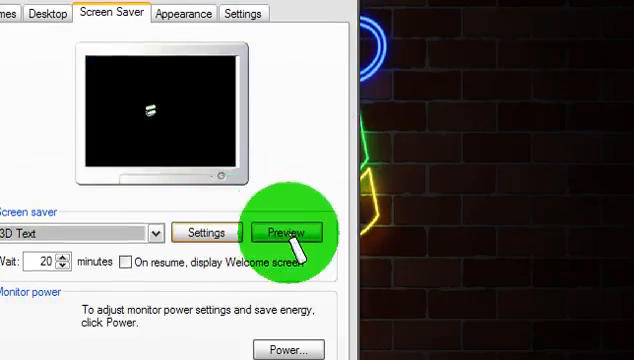
- Launch the full-screen 3D Text preview, then start it a second time
click(288, 232)
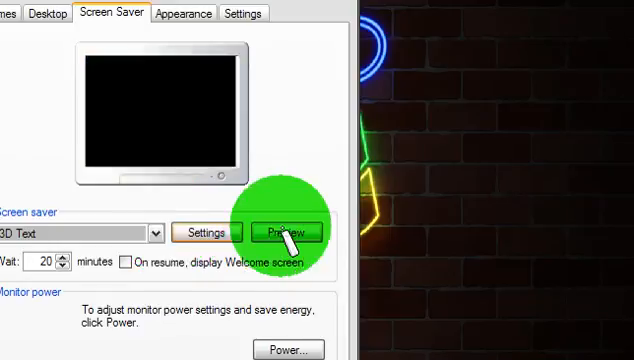
click(289, 231)
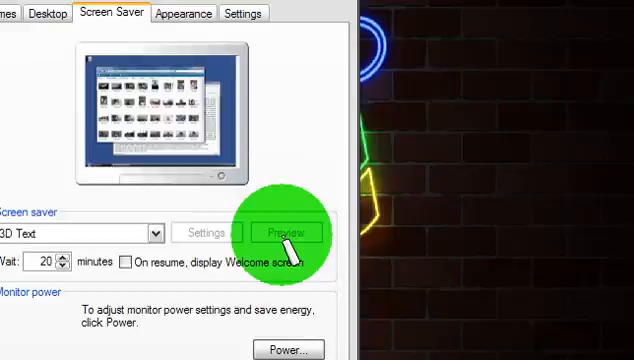